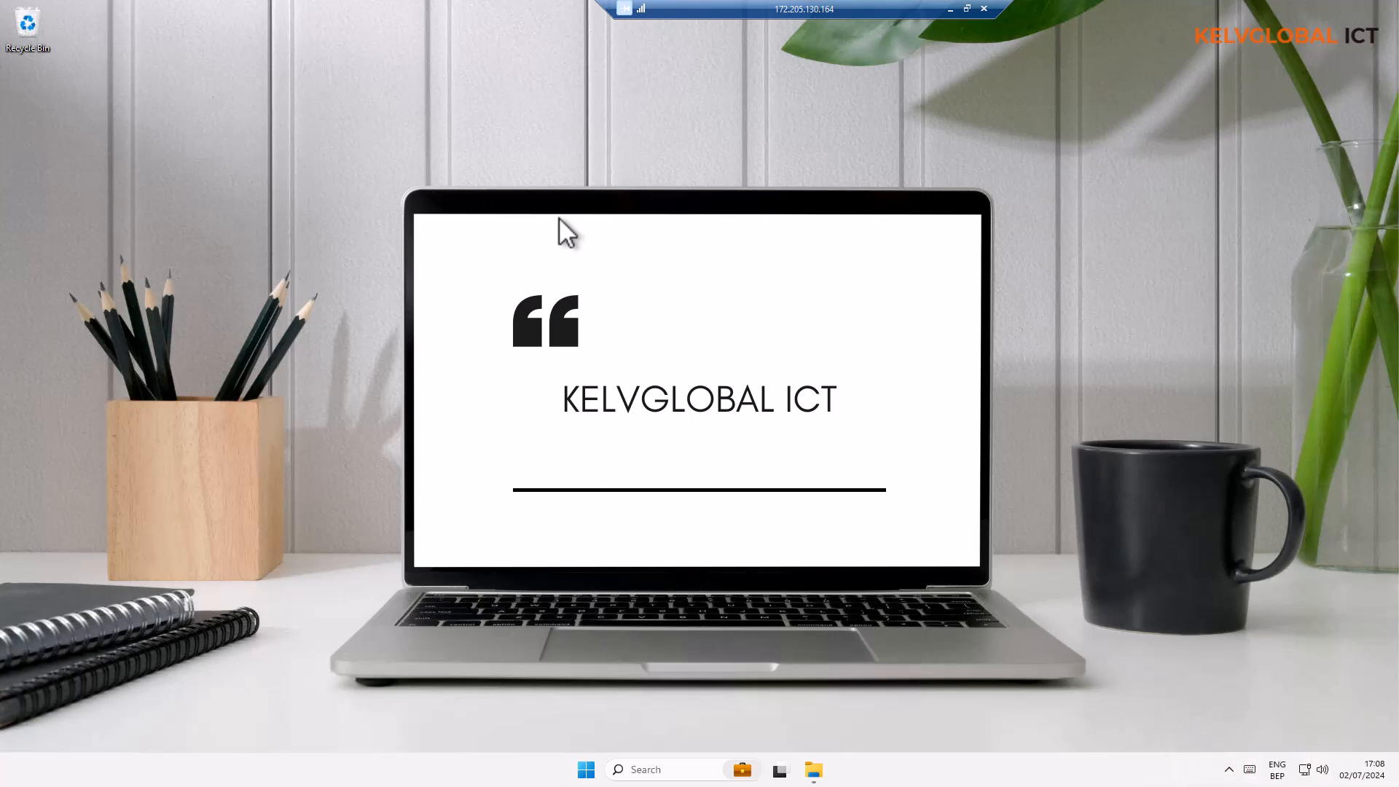
mouse_move(638, 220)
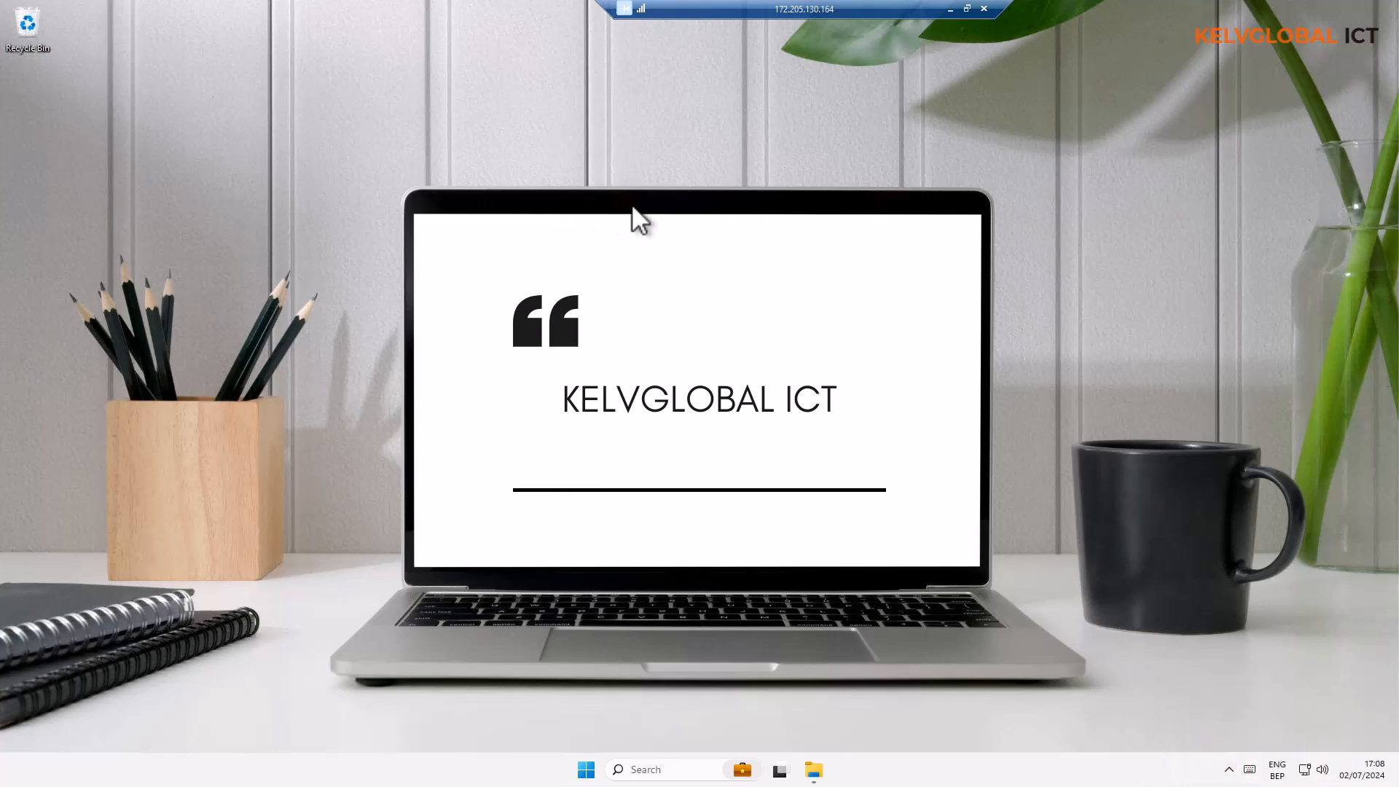
mouse_move(645, 214)
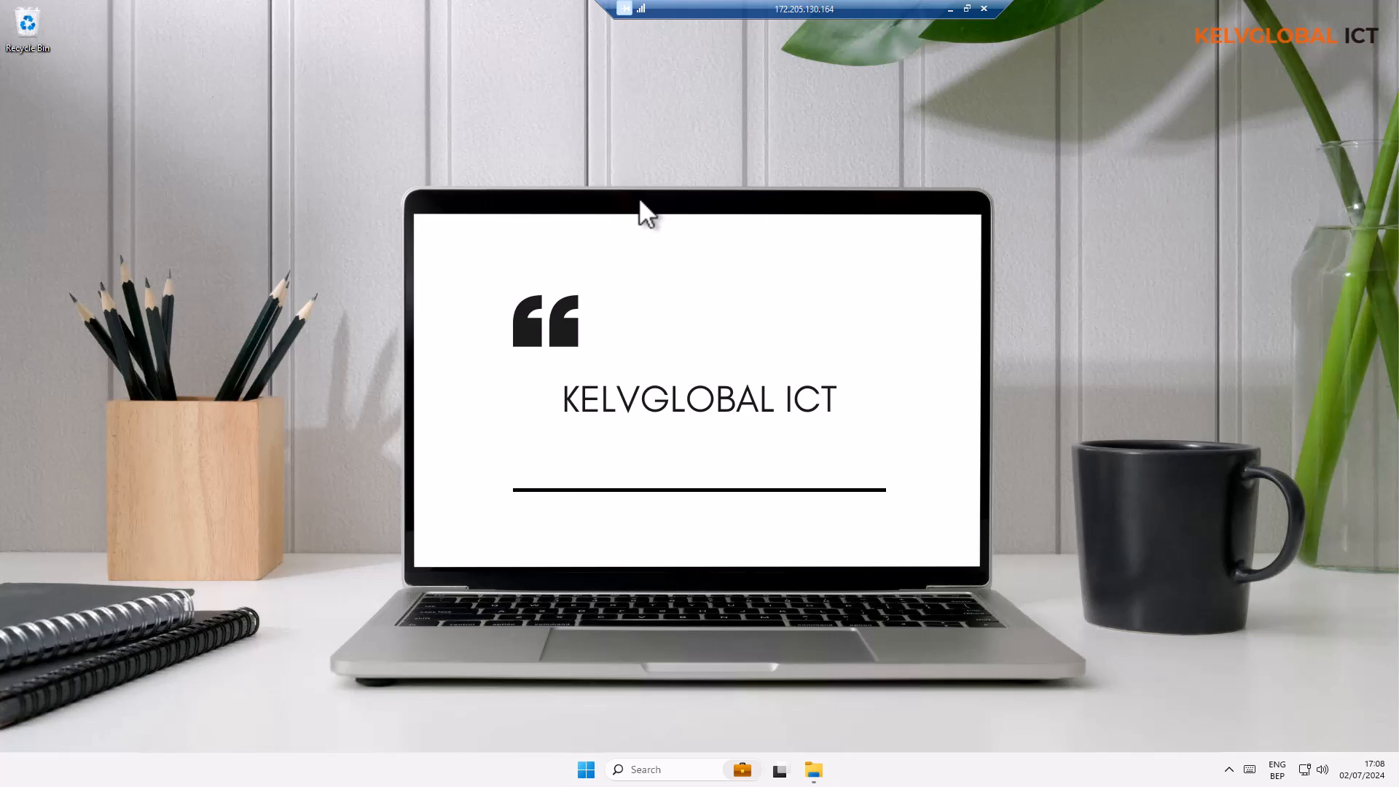
mouse_move(587, 773)
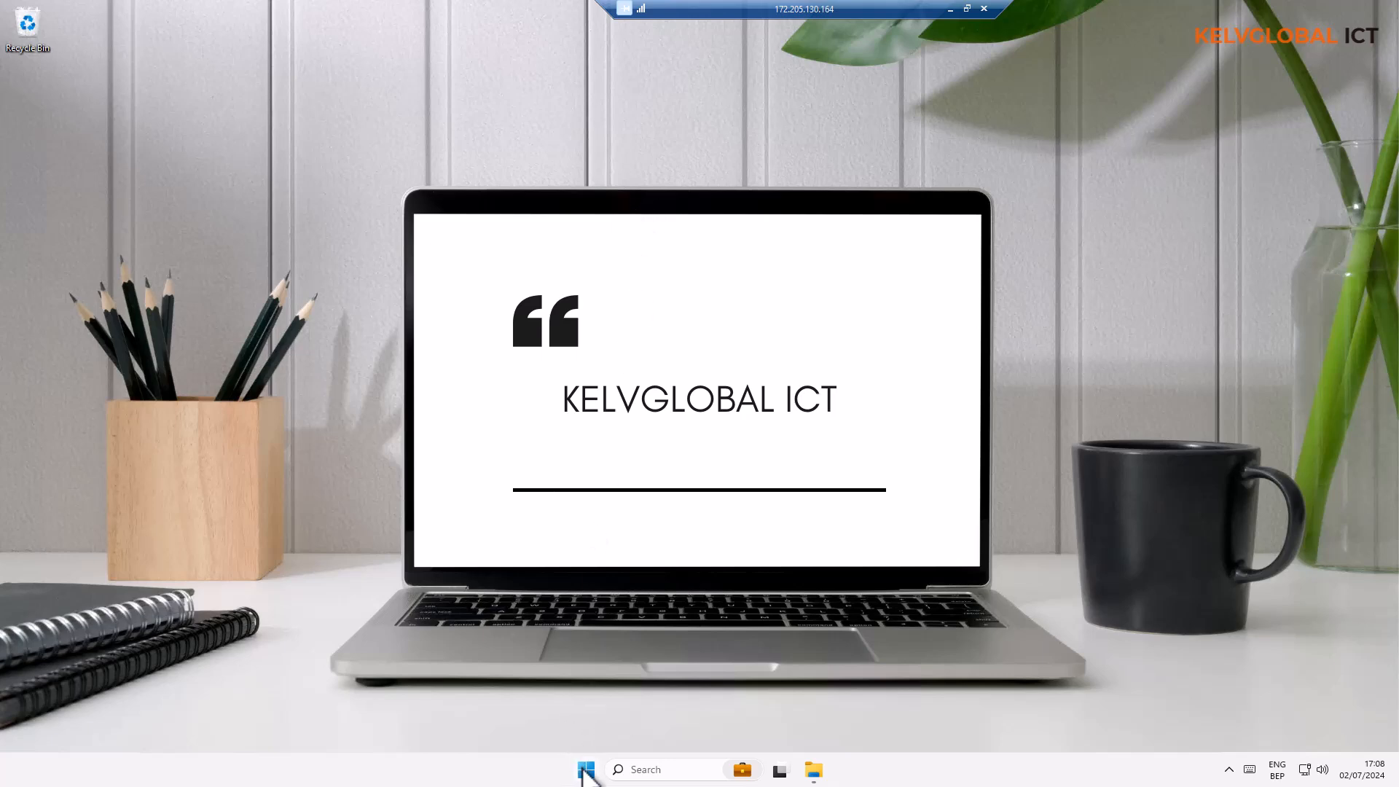
Launch Settings from Start's pinned apps and go to the Accounts section
click(586, 770)
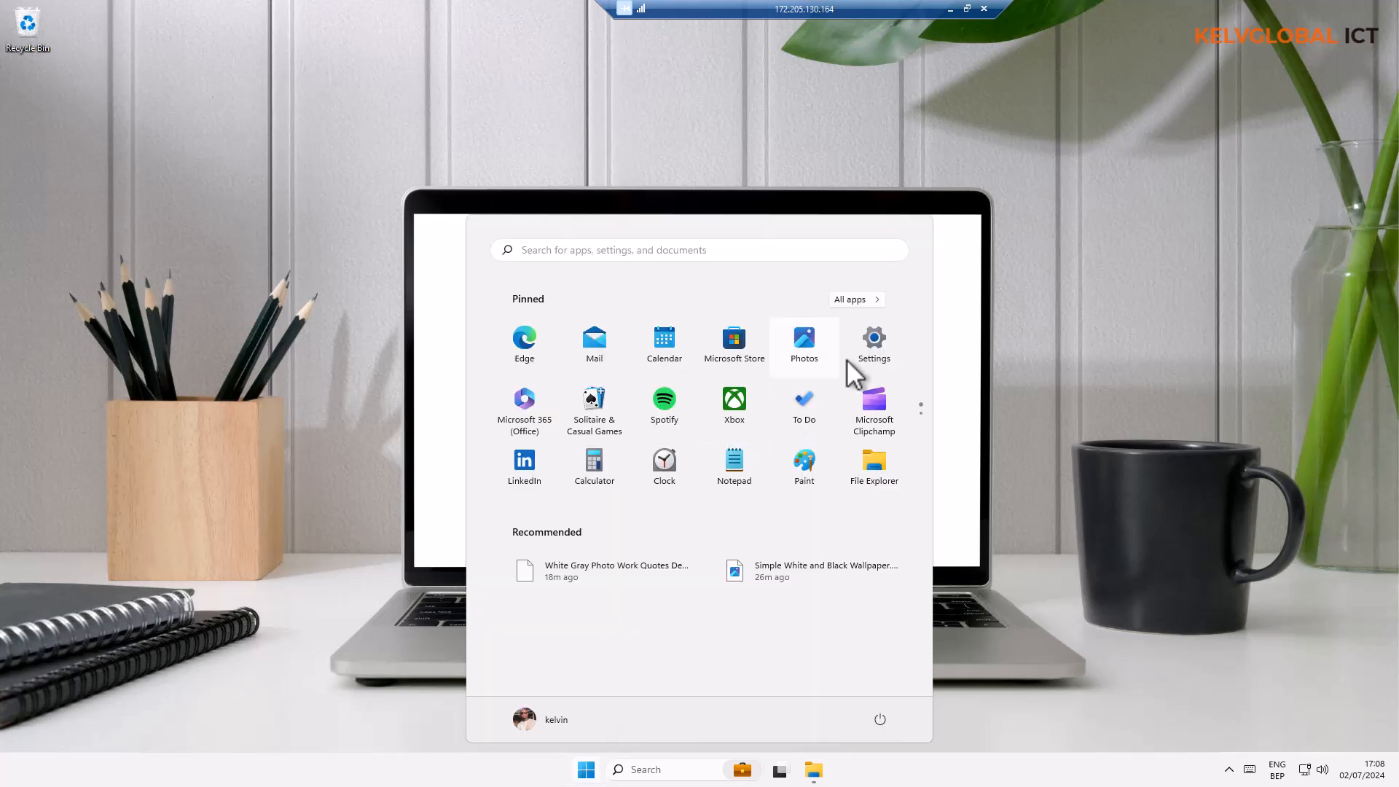
click(873, 340)
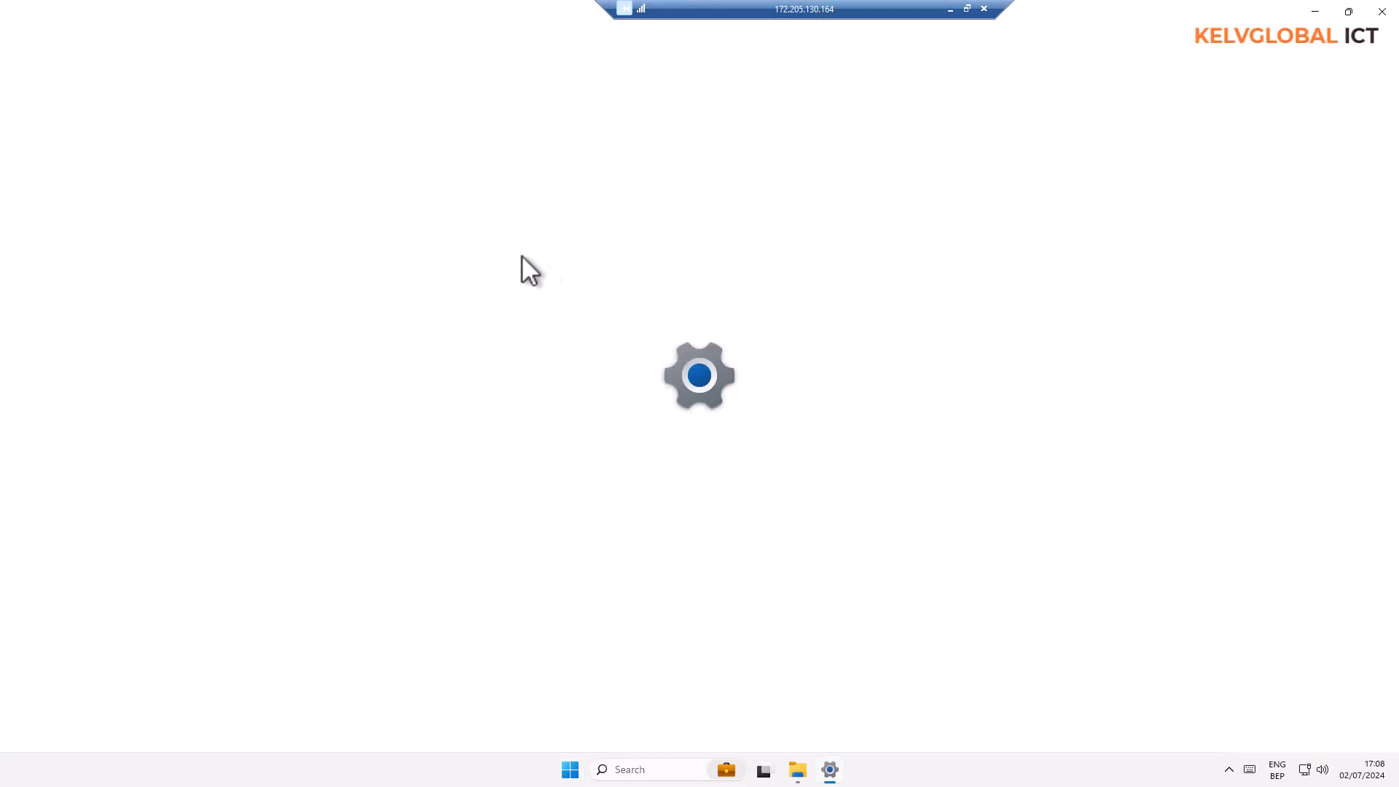
click(830, 769)
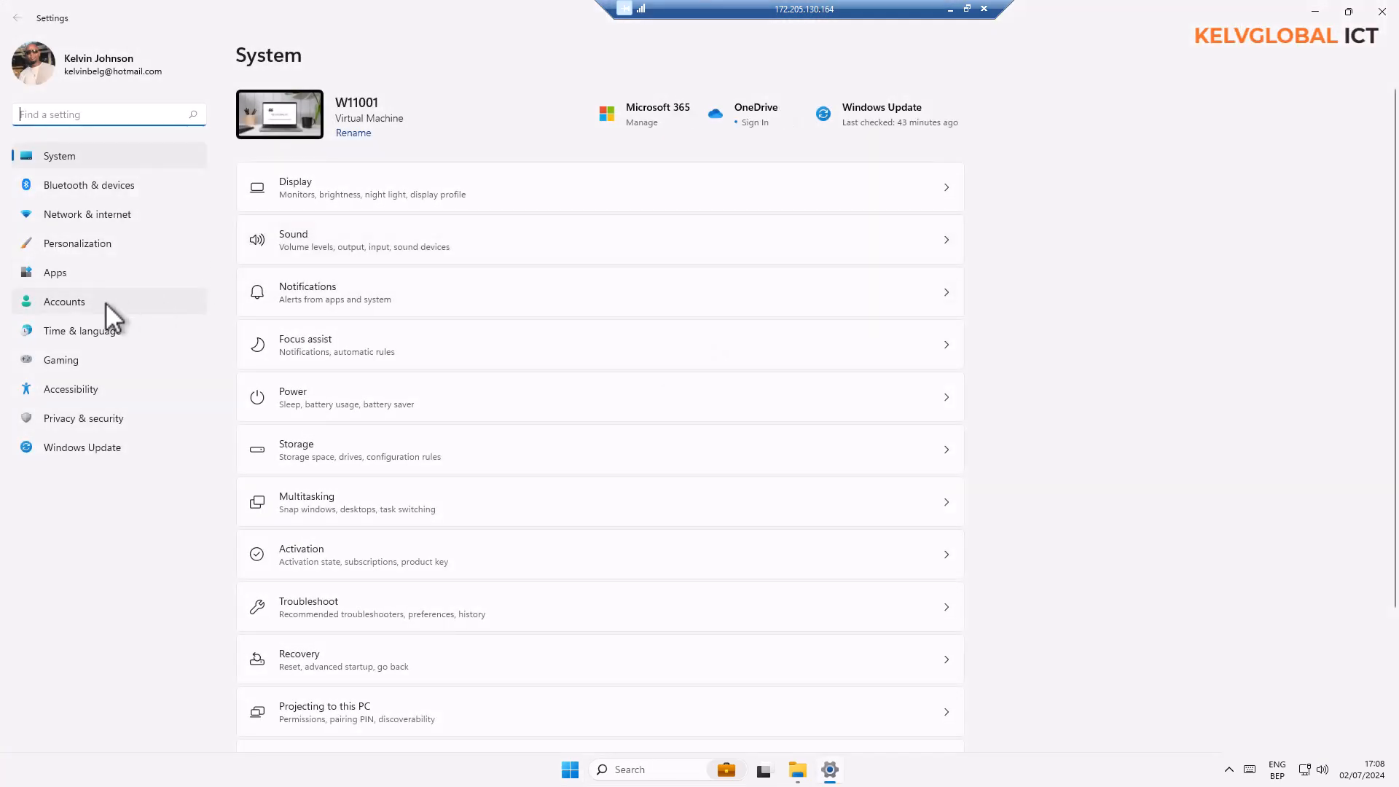
click(62, 302)
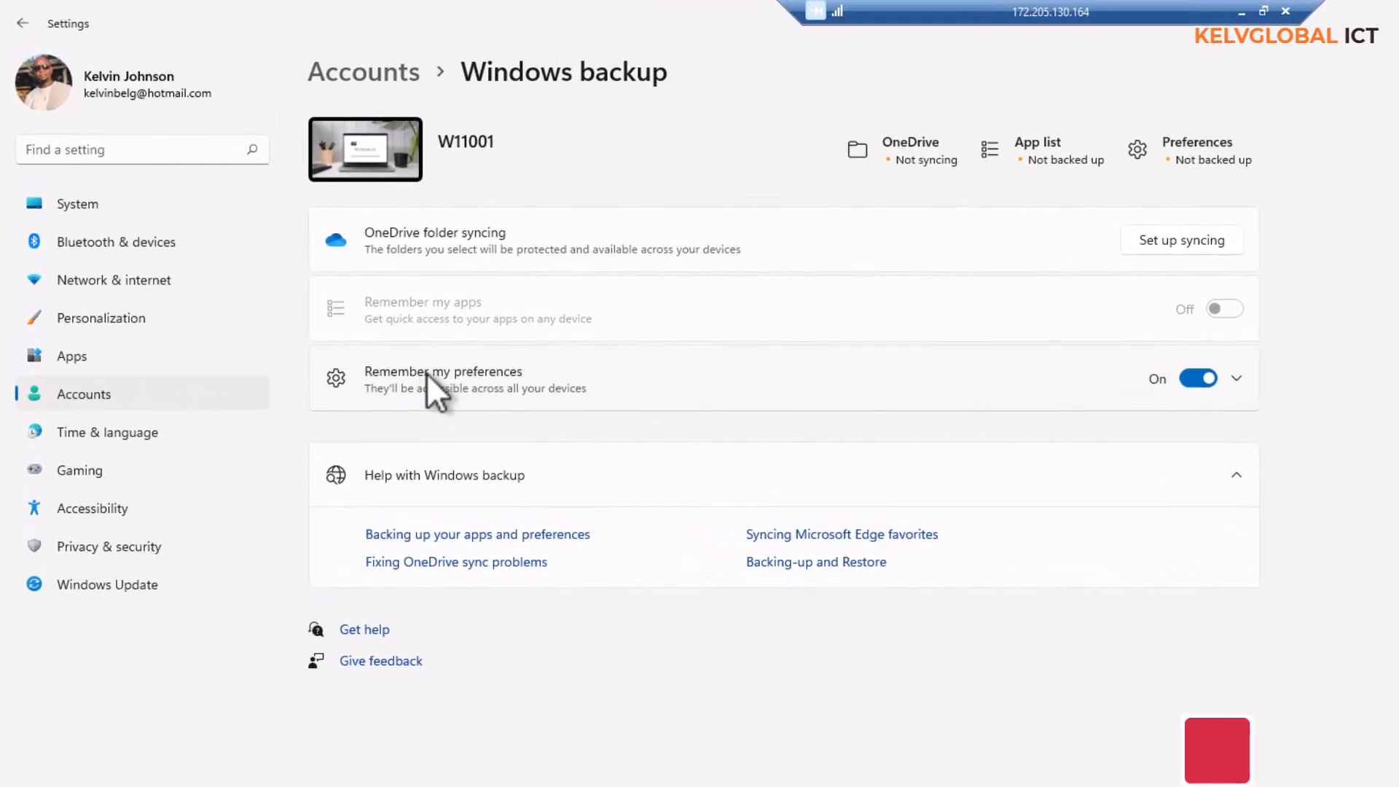
mouse_move(549, 415)
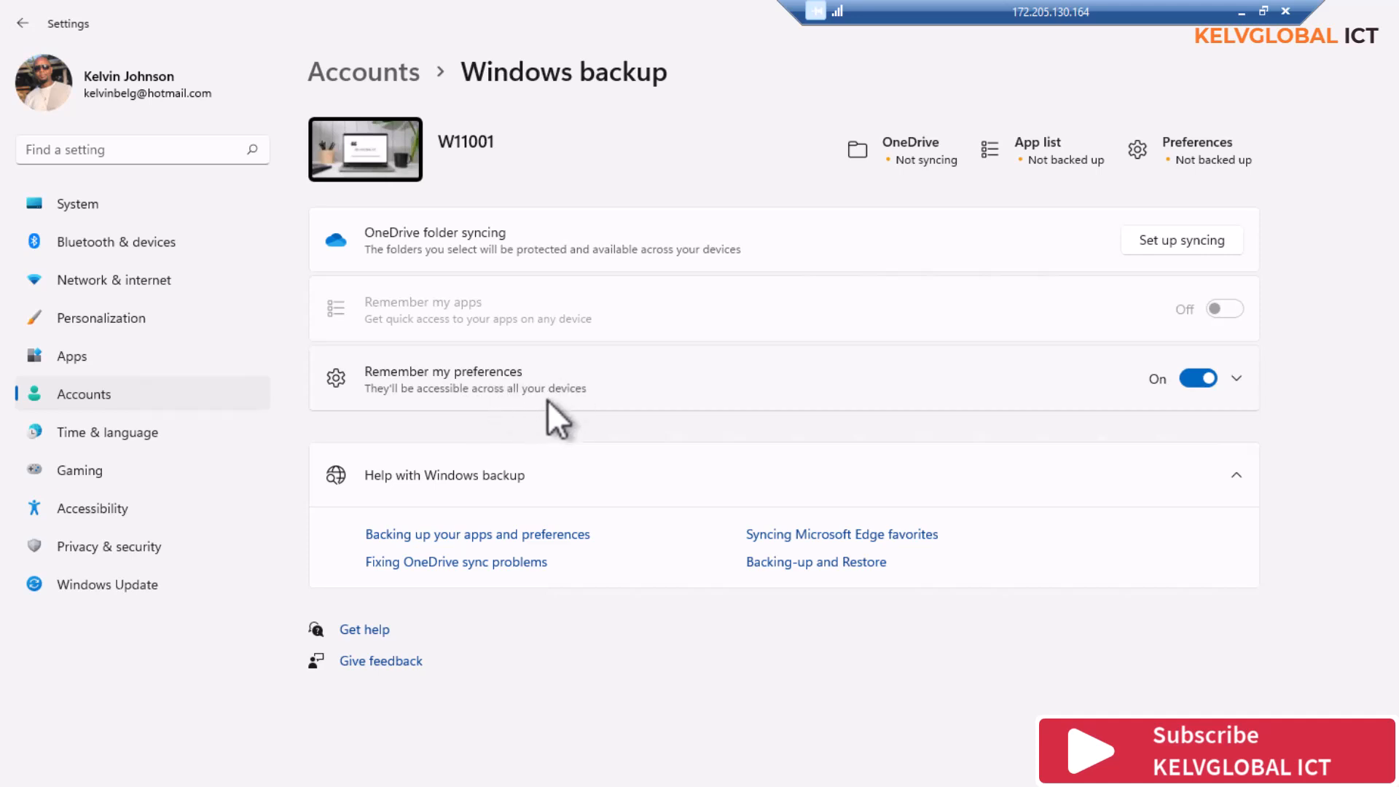
Expand Remember my preferences to show Passwords, Language preferences and Other Windows settings ticked
click(1237, 379)
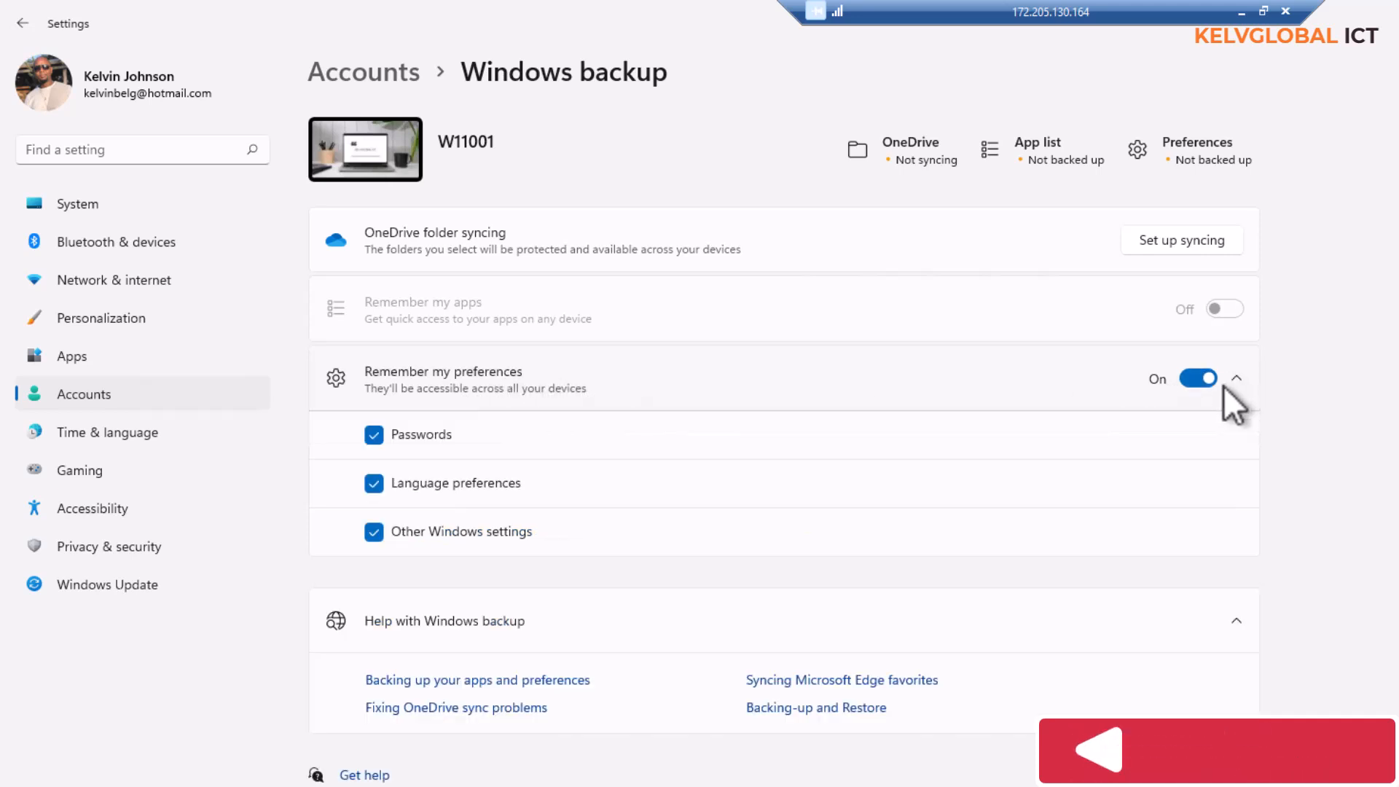
mouse_move(518, 444)
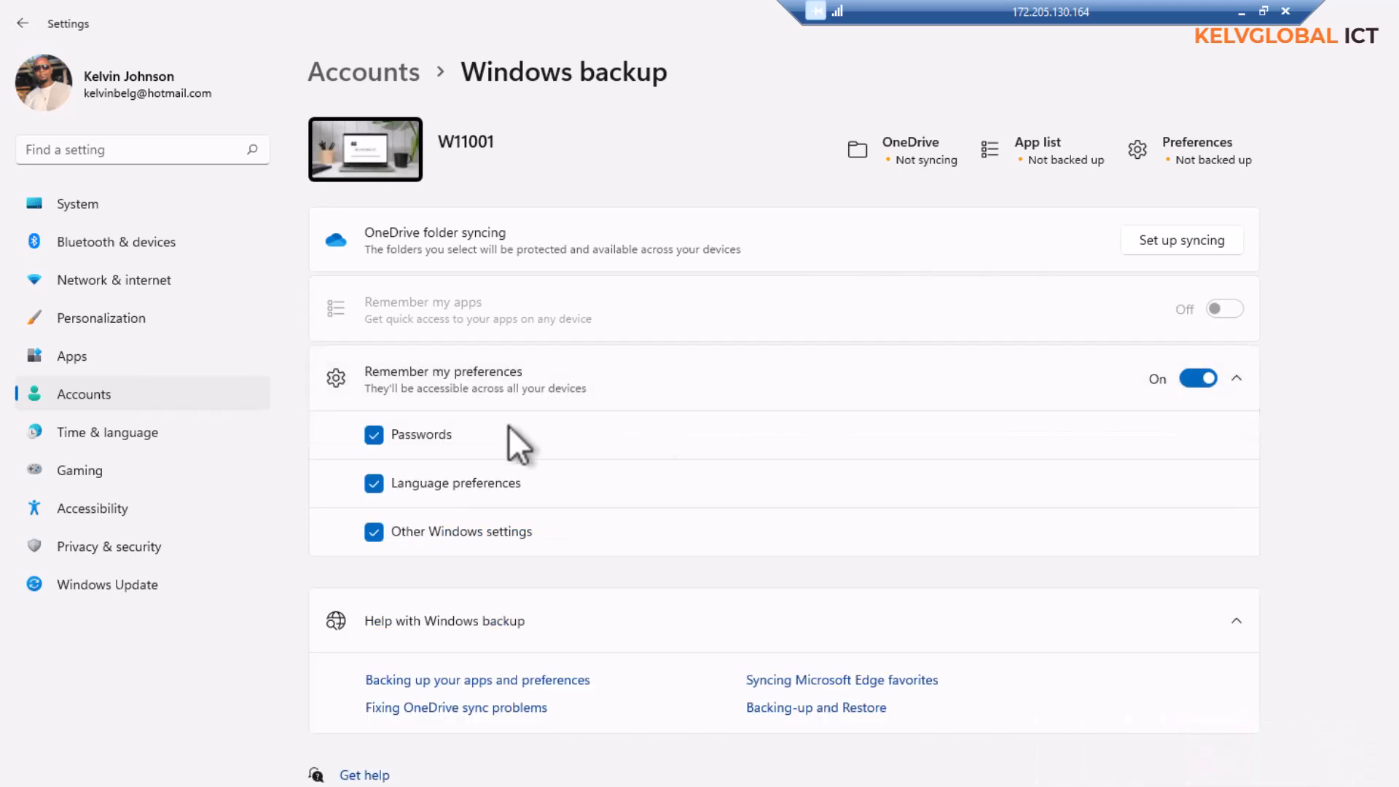
mouse_move(459, 465)
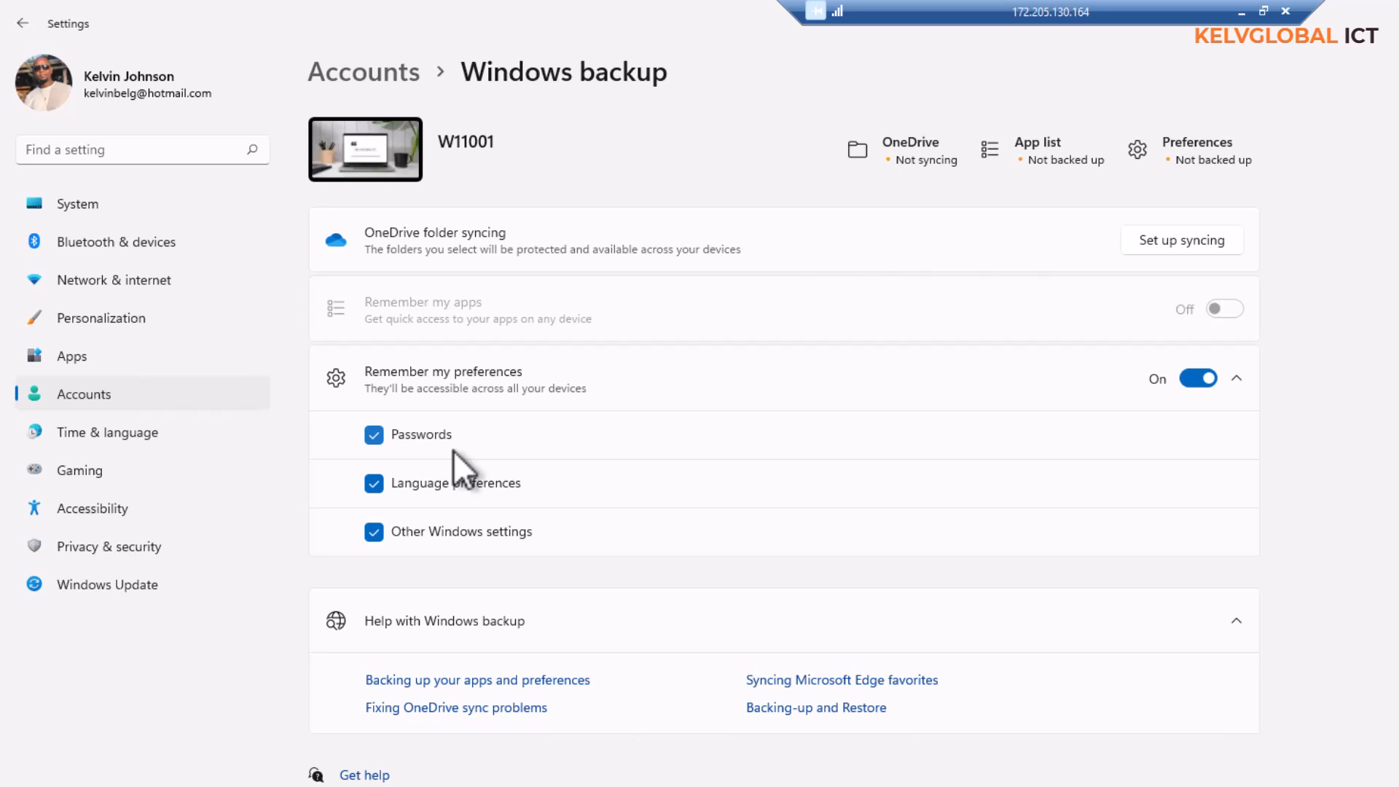
mouse_move(864, 336)
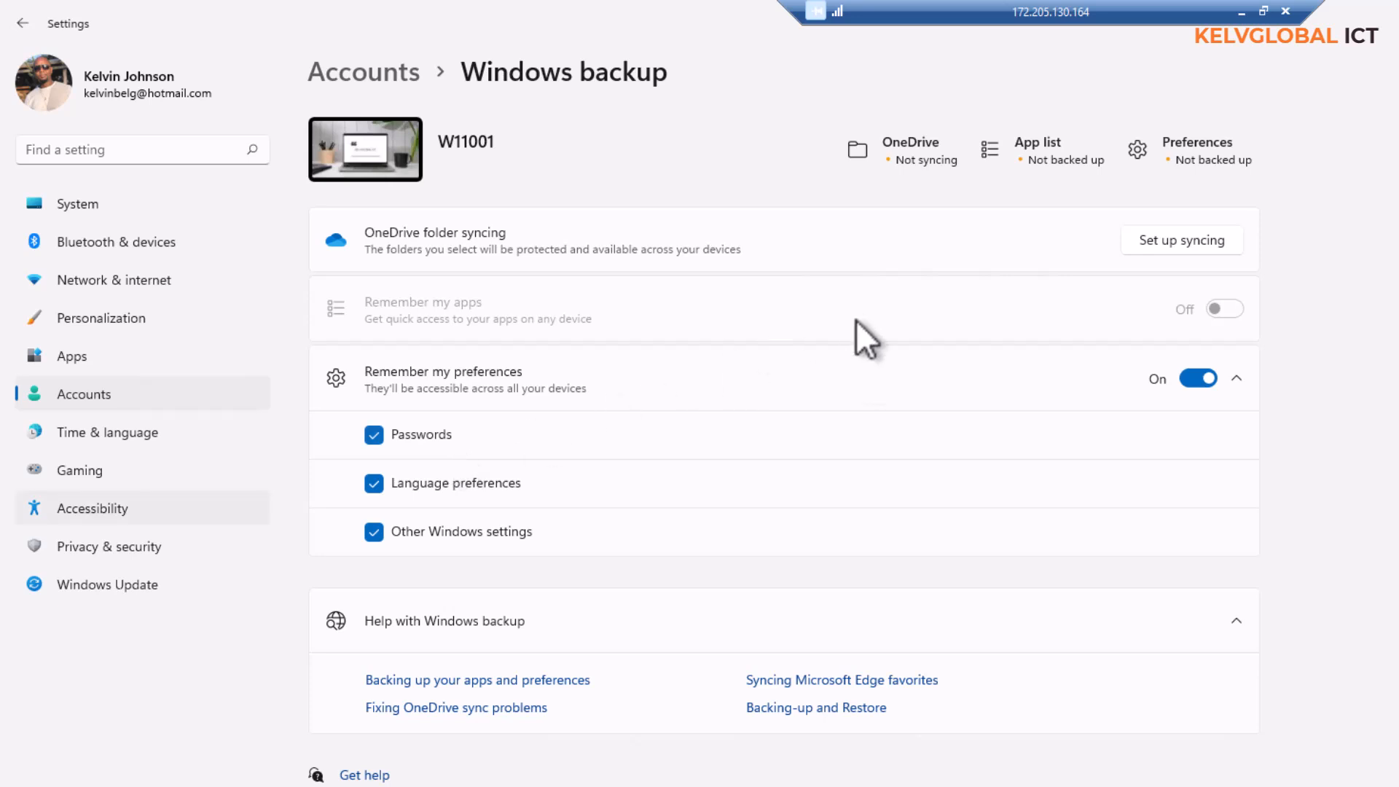
mouse_move(875, 352)
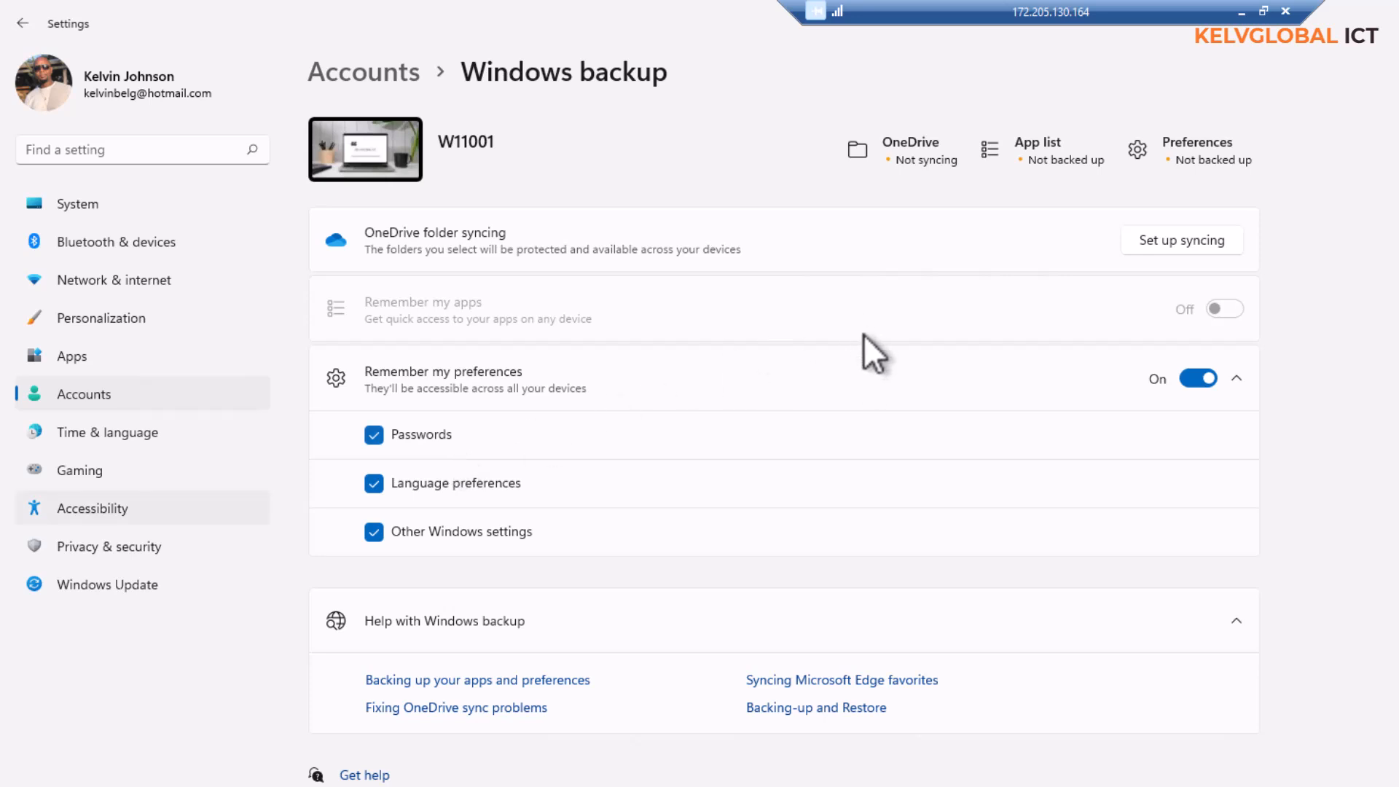
mouse_move(868, 370)
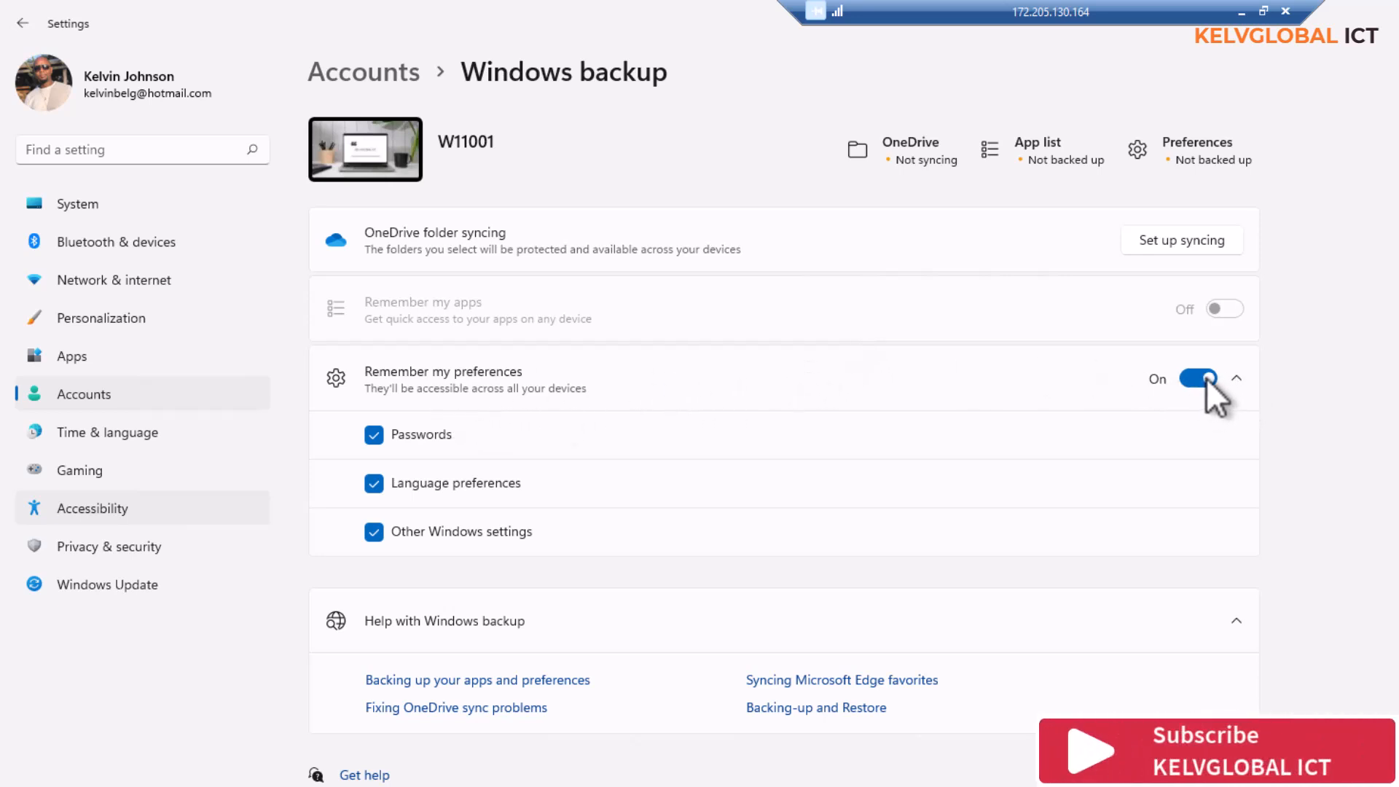
mouse_move(1186, 407)
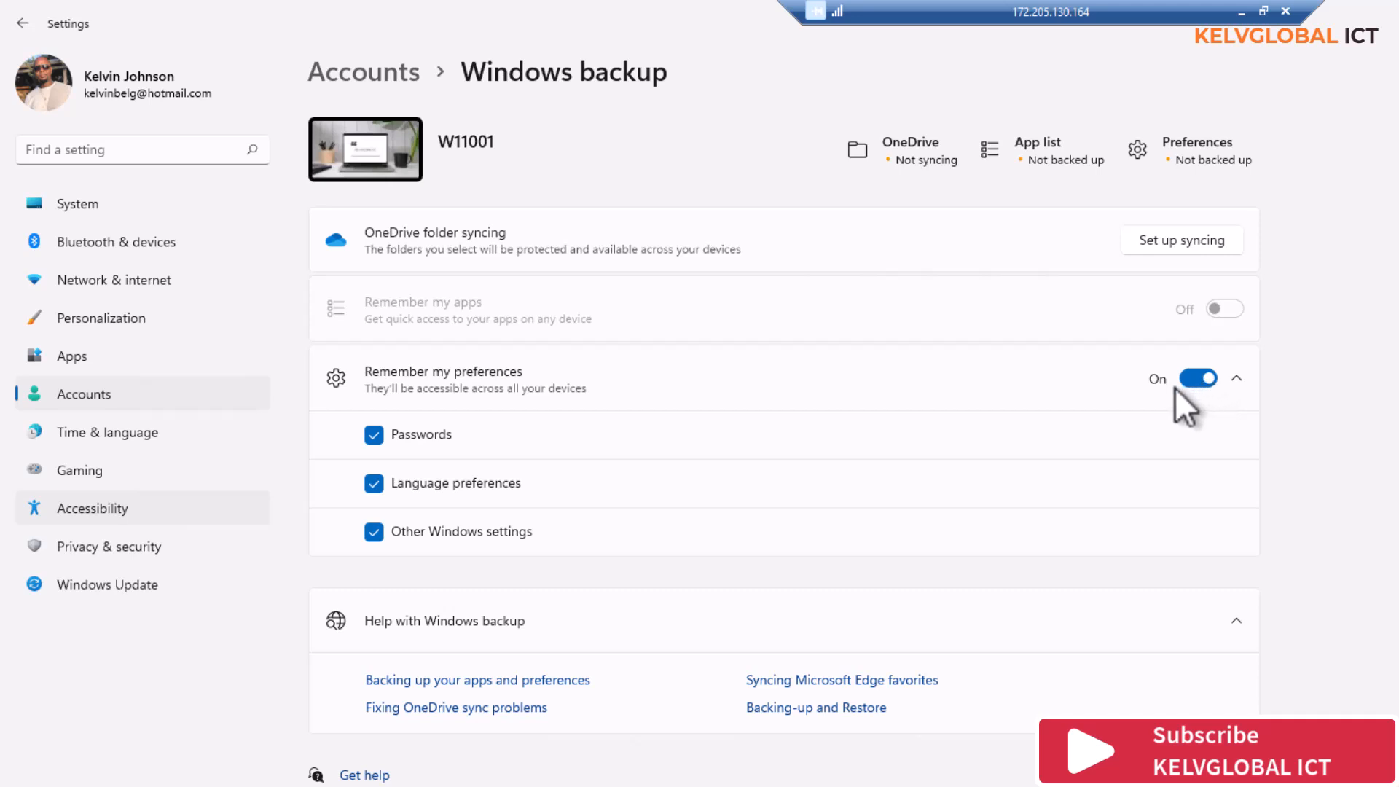
mouse_move(249, 536)
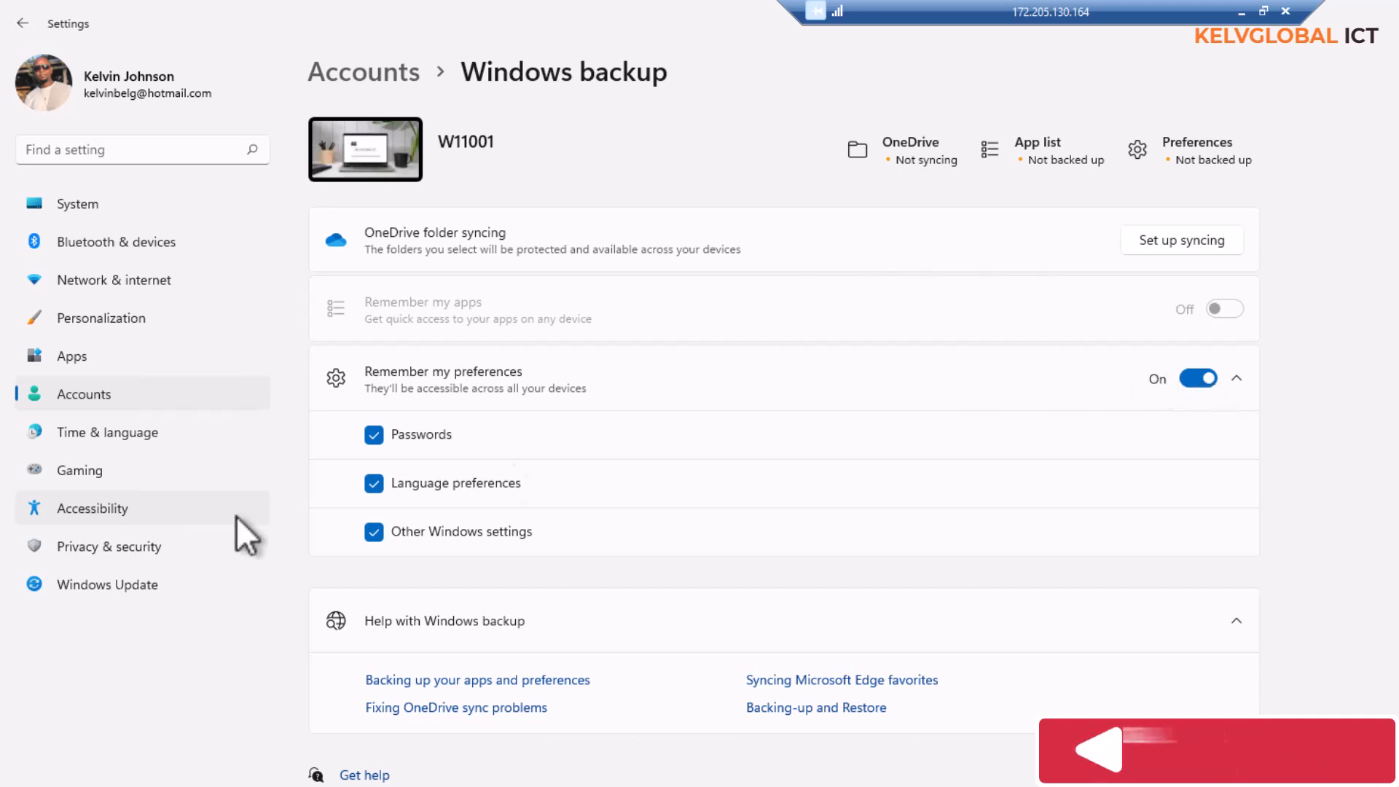